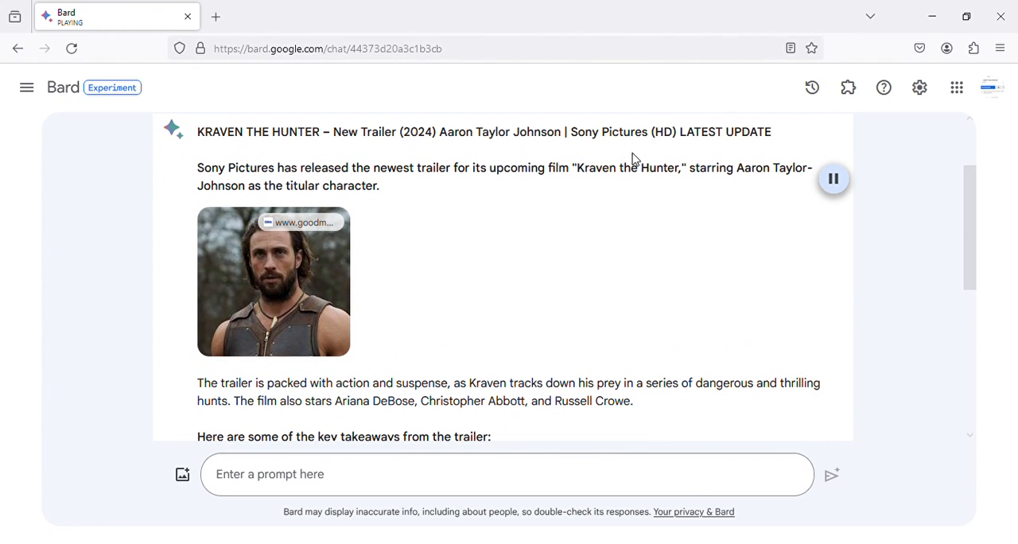
scroll(down, 3)
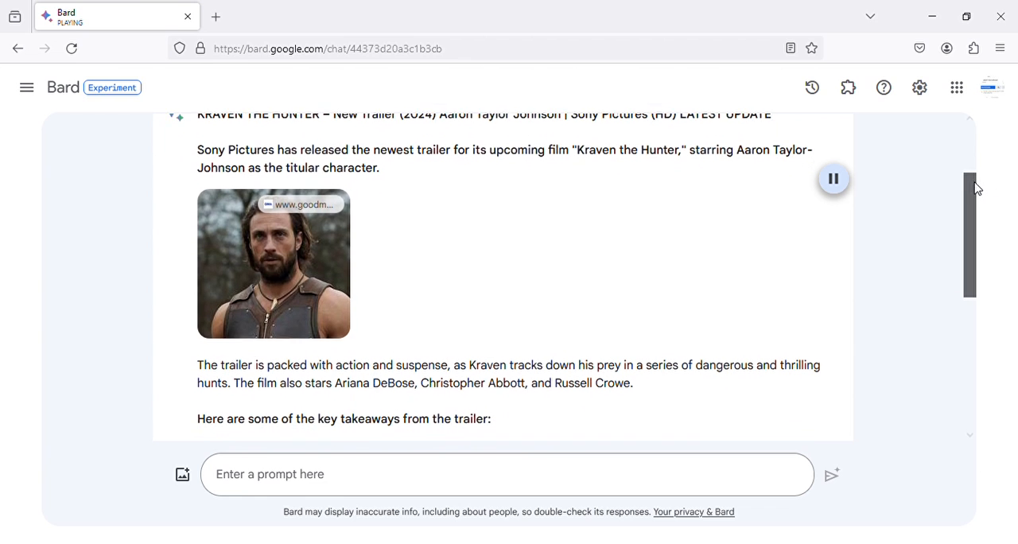
scroll(down, 3)
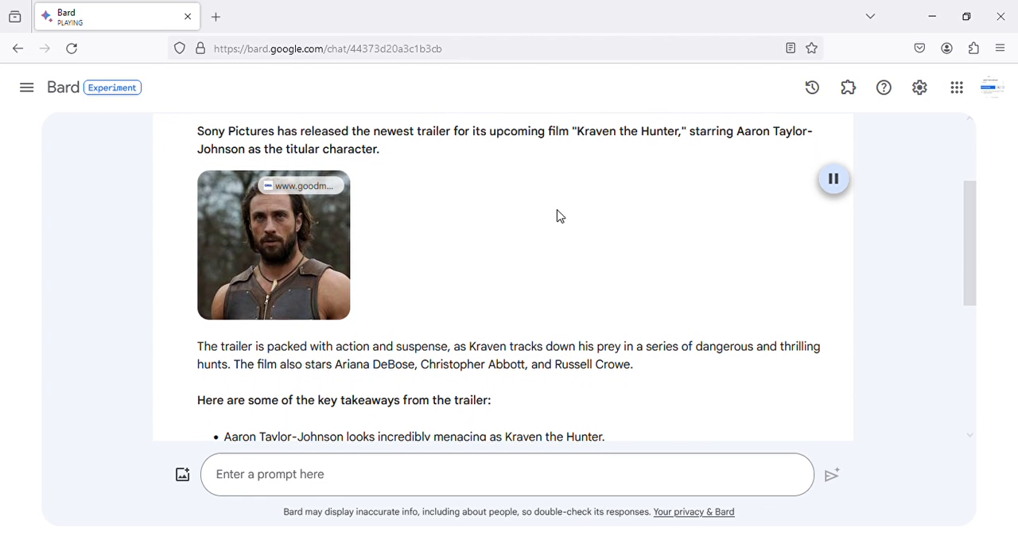
mouse_move(740, 151)
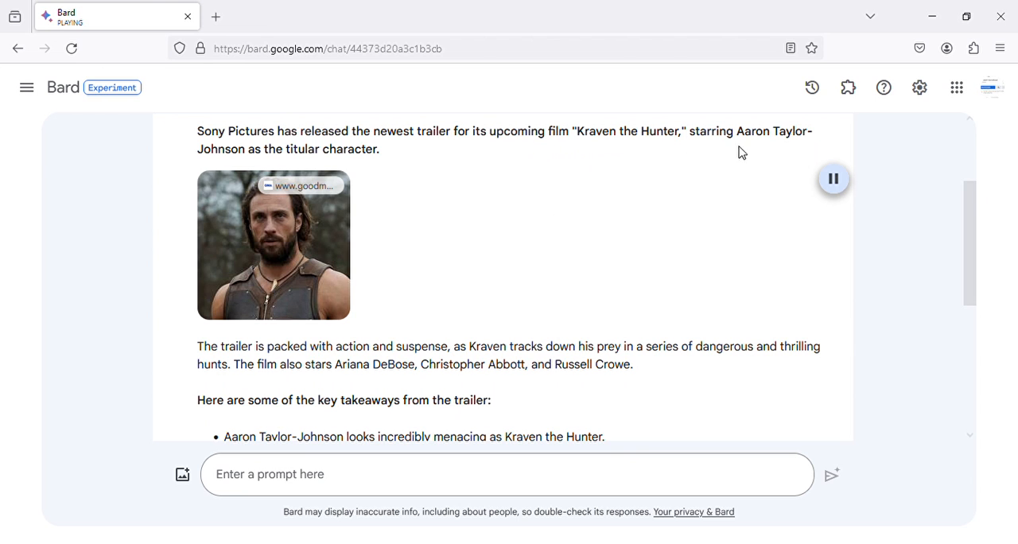
mouse_move(389, 160)
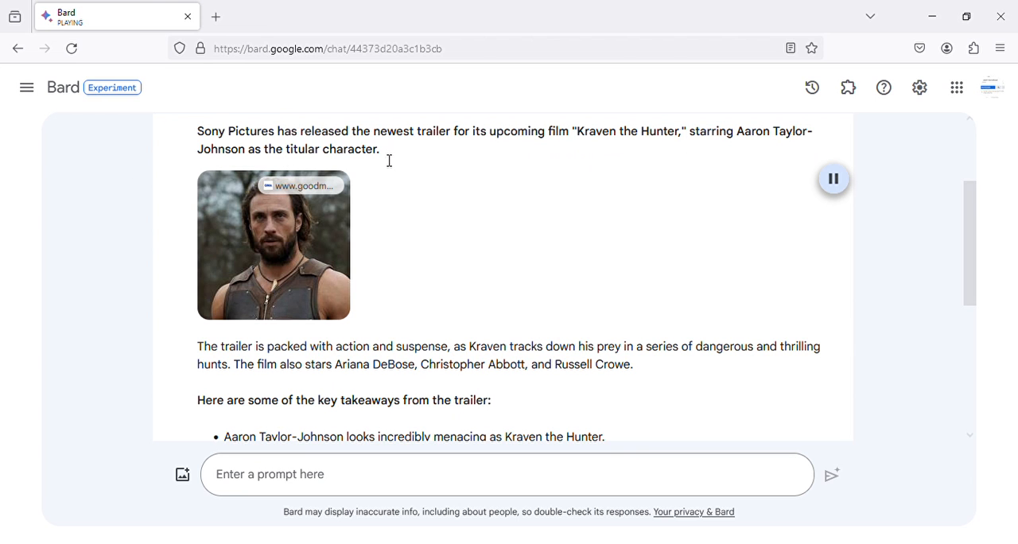
scroll(down, 3)
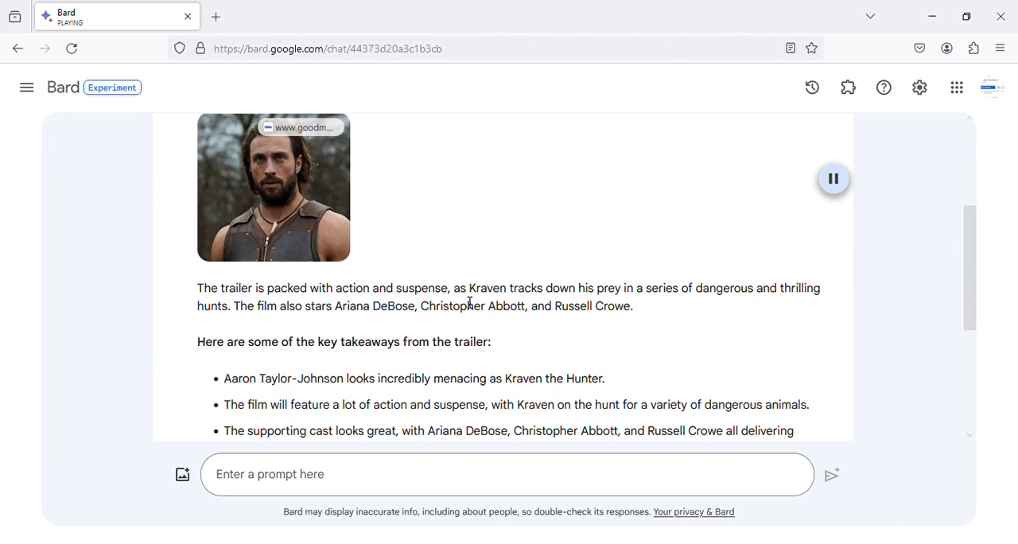
mouse_move(696, 307)
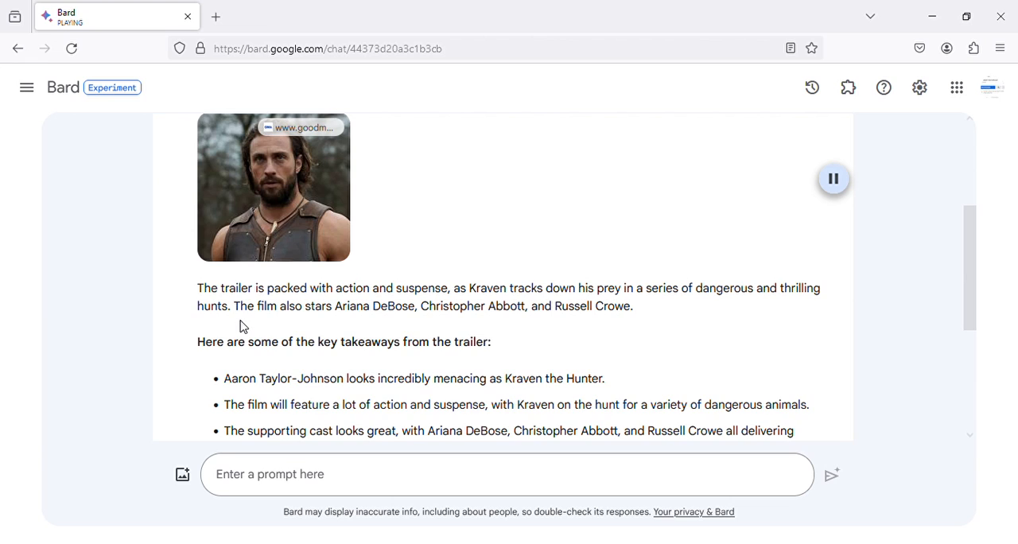
mouse_move(408, 323)
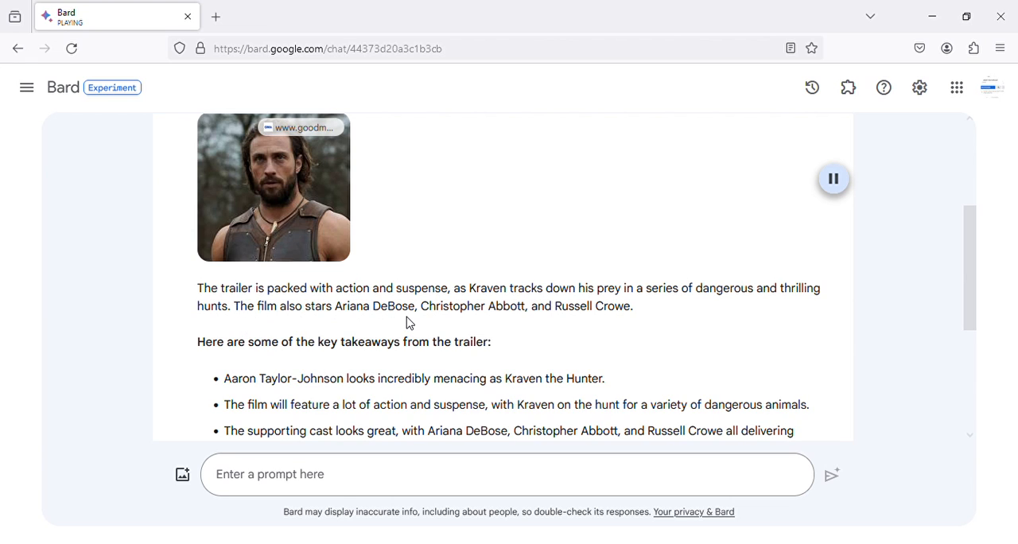
mouse_move(509, 328)
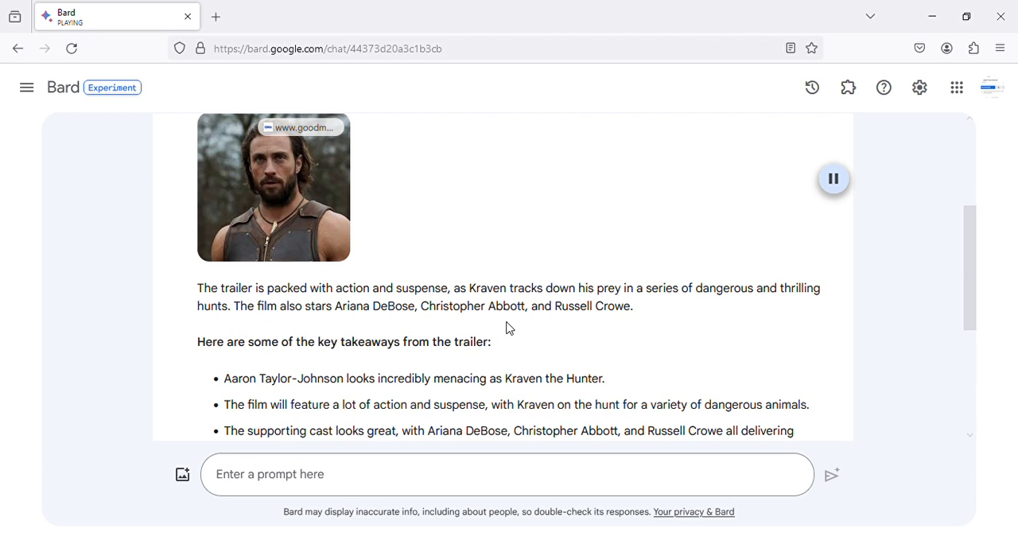
scroll(down, 3)
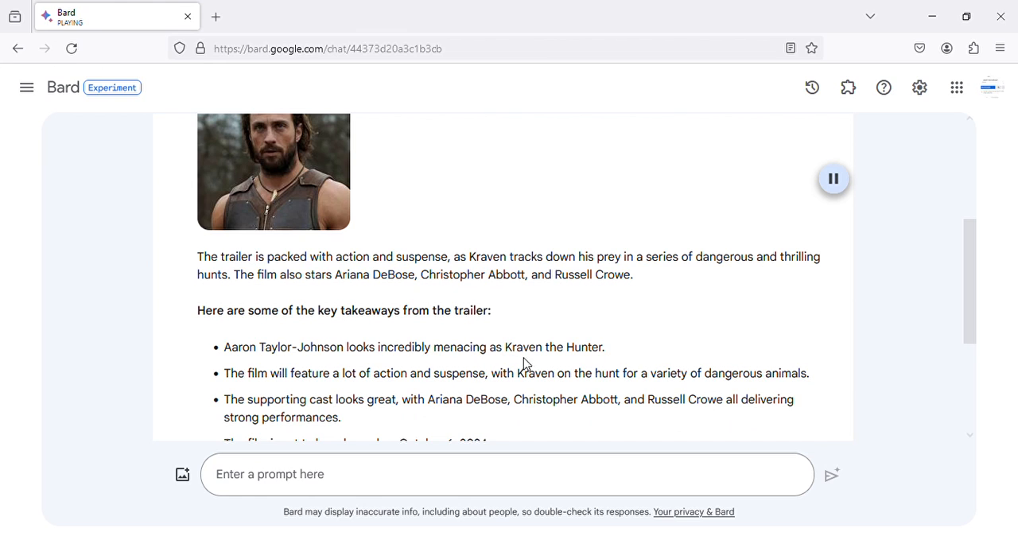
mouse_move(304, 364)
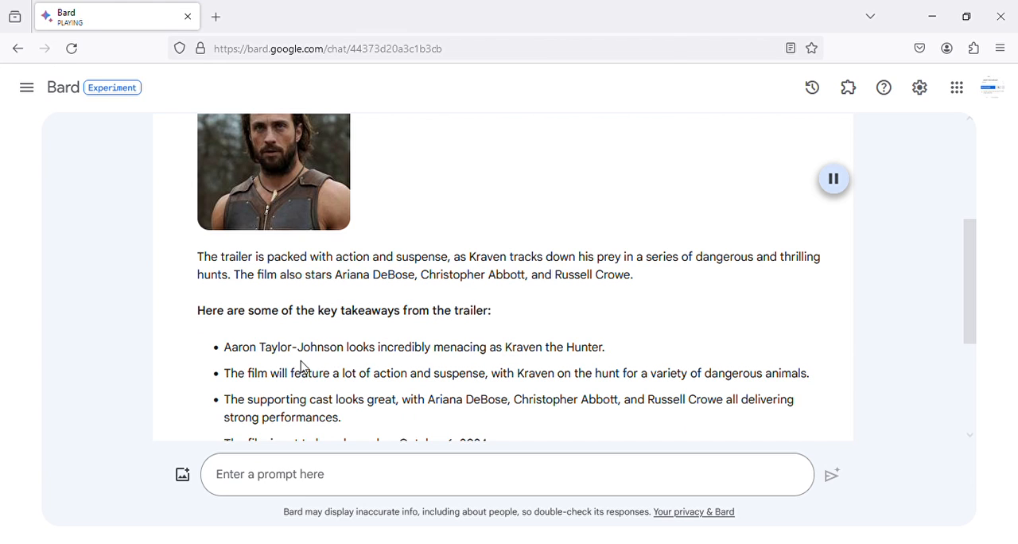
mouse_move(517, 390)
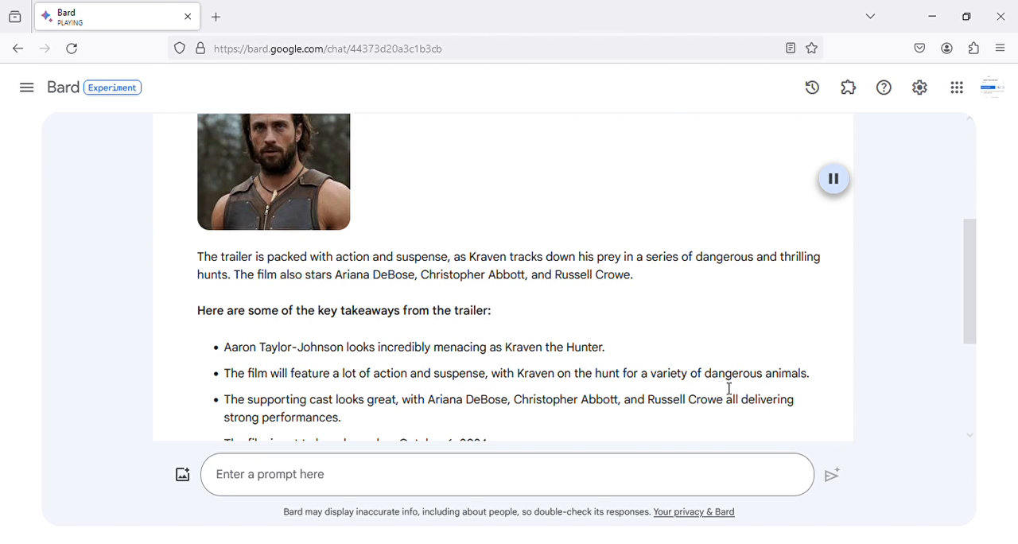
scroll(down, 3)
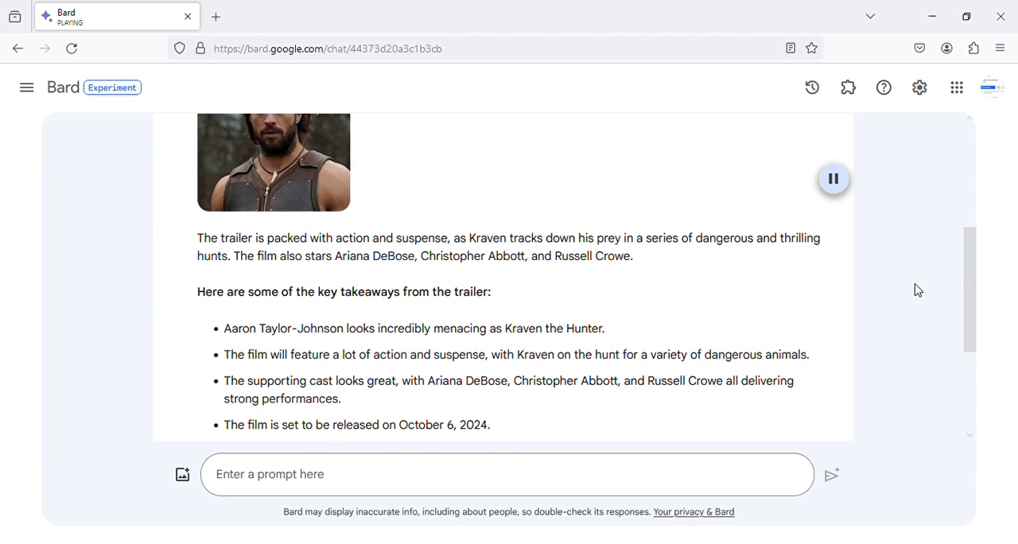
mouse_move(425, 396)
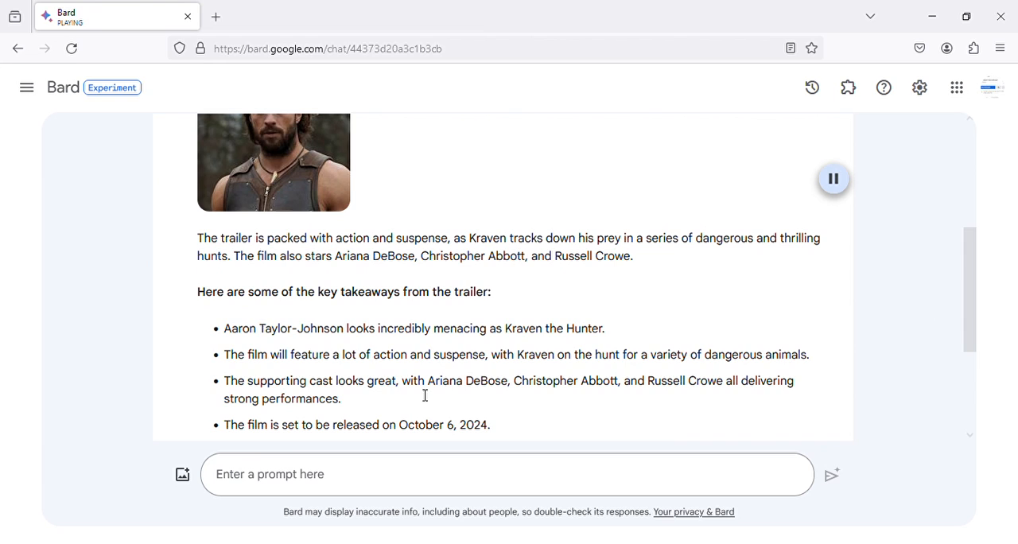
mouse_move(598, 404)
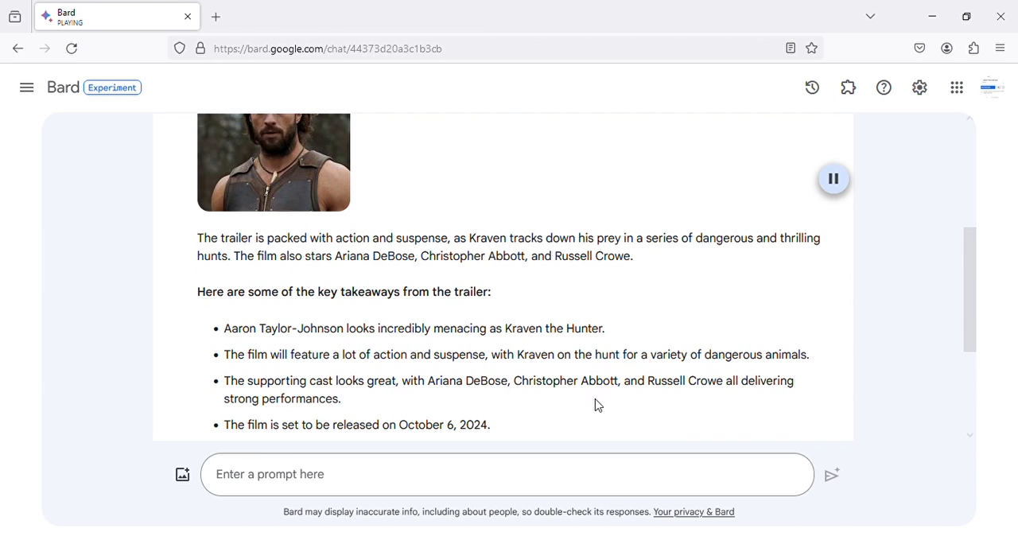
mouse_move(222, 409)
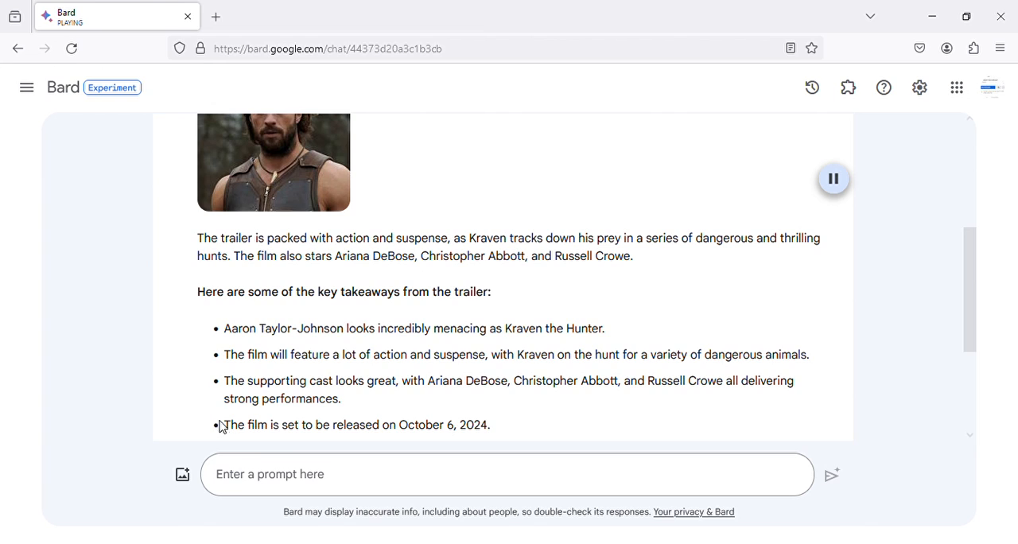
mouse_move(933, 252)
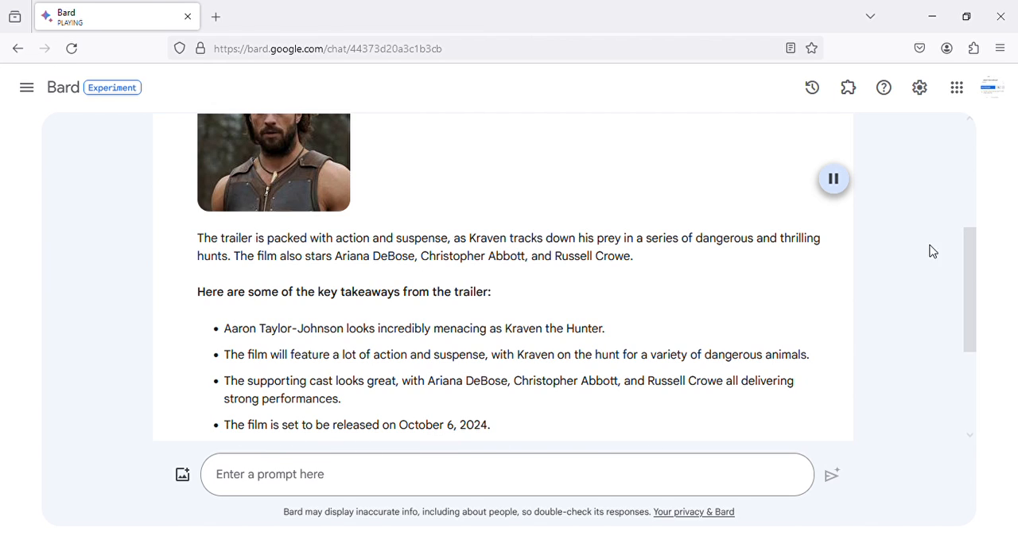